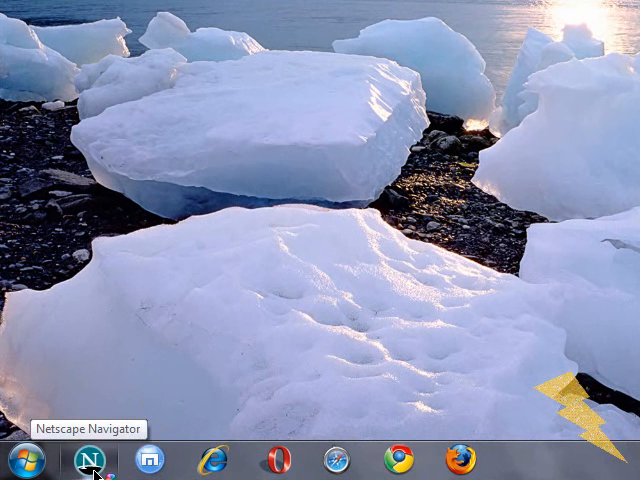
# Launch Netscape Navigator on Google India and browse its File, Bookmarks and Help menus.
pyautogui.click(92, 456)
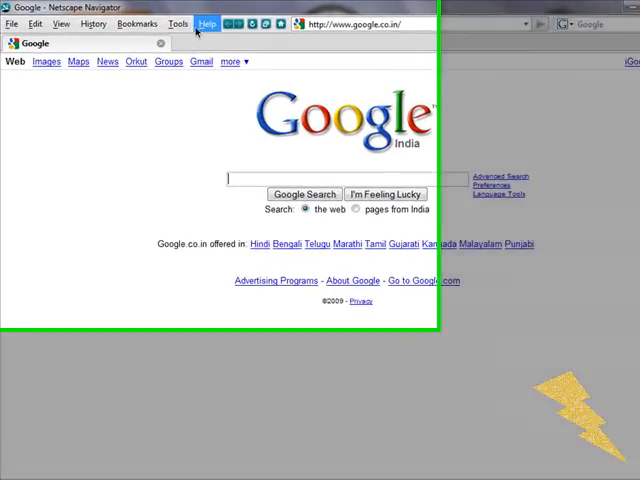
pyautogui.click(12, 34)
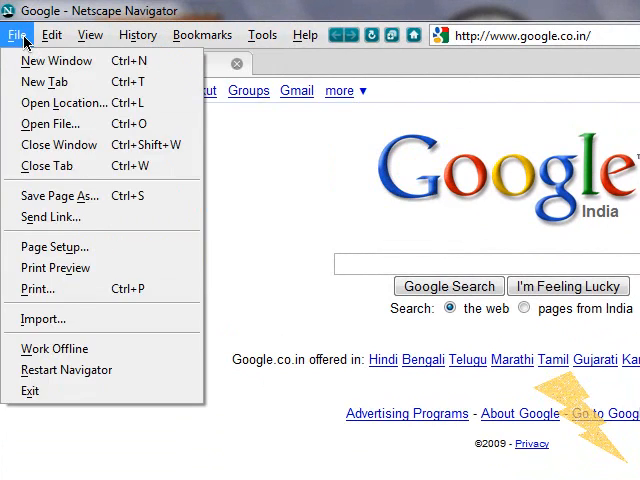
pyautogui.click(190, 32)
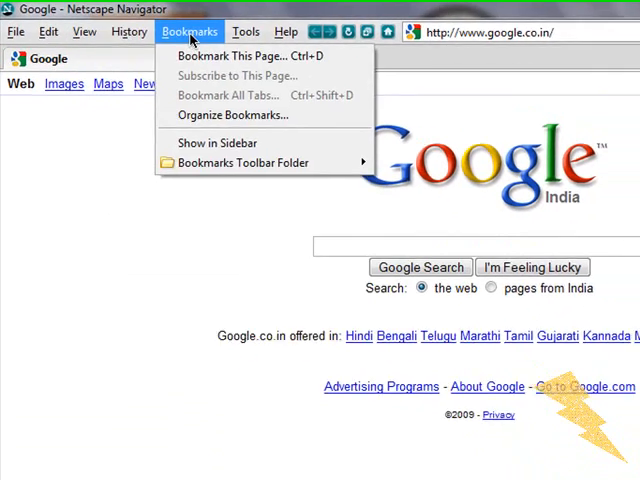
pyautogui.click(234, 24)
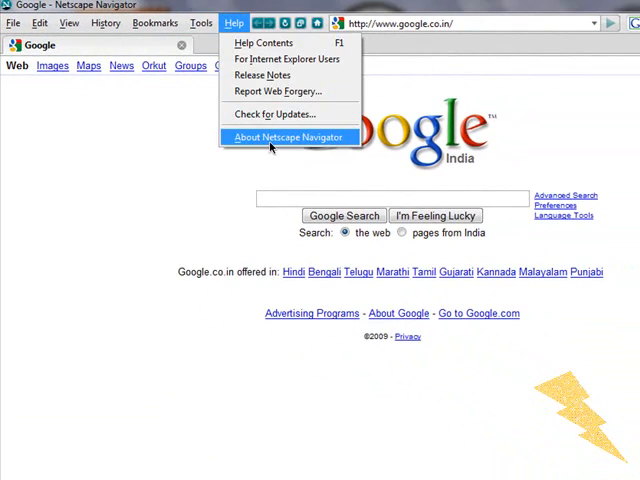
# View the About Netscape Navigator dialog showing version 9.0.0.6 and dismiss it.
pyautogui.click(288, 136)
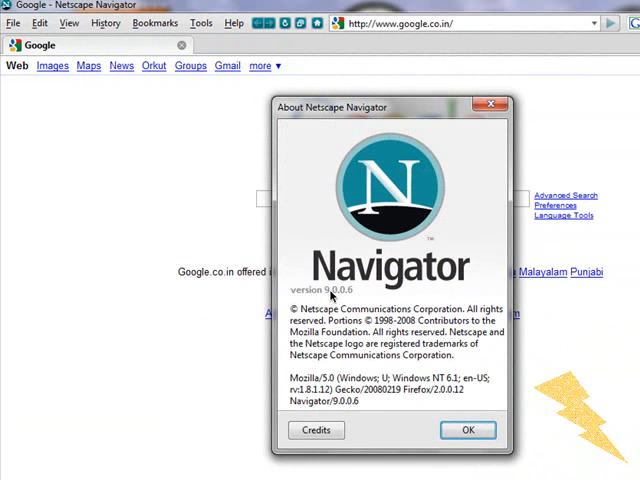
pyautogui.click(468, 428)
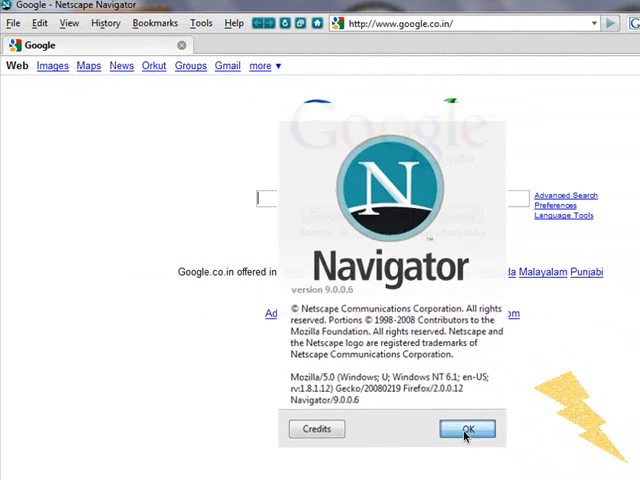
# Browse the View, Help and Tools menus, then show the empty Downloads window saving to Desktop.
pyautogui.click(466, 428)
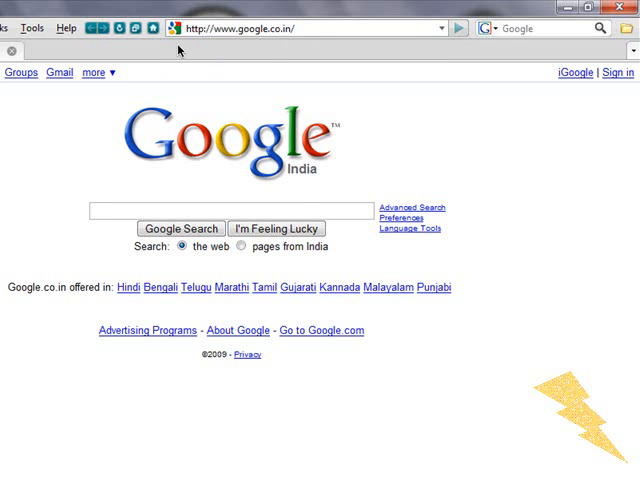
pyautogui.moveTo(148, 56)
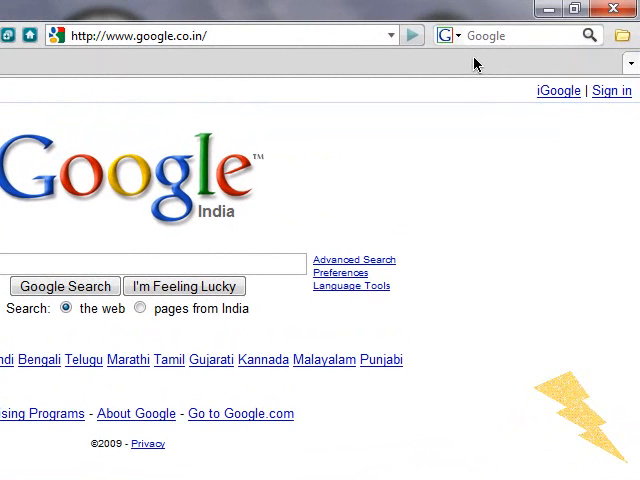
pyautogui.click(628, 36)
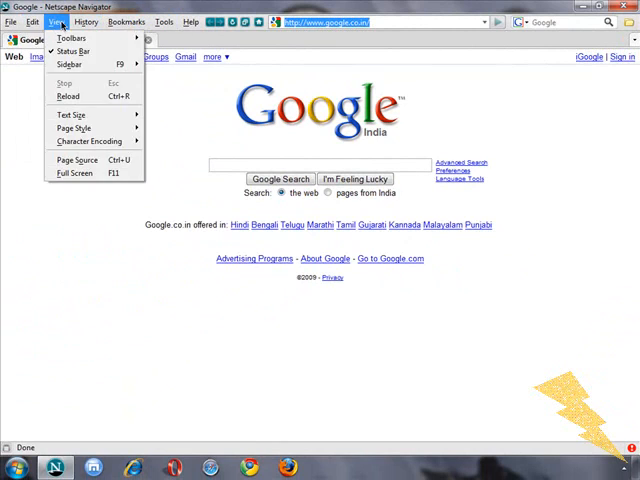
pyautogui.click(304, 36)
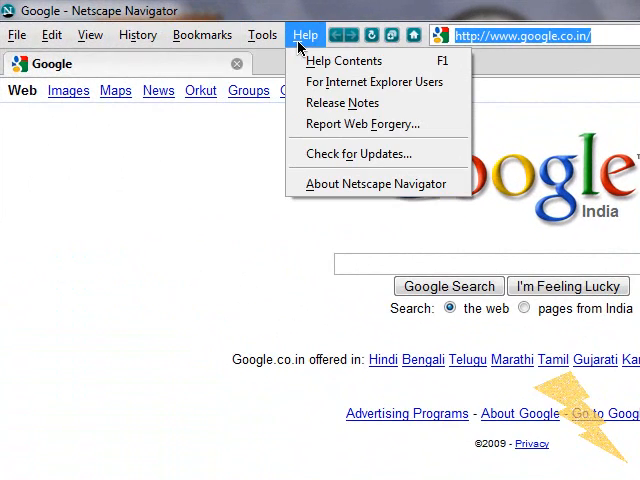
pyautogui.click(262, 34)
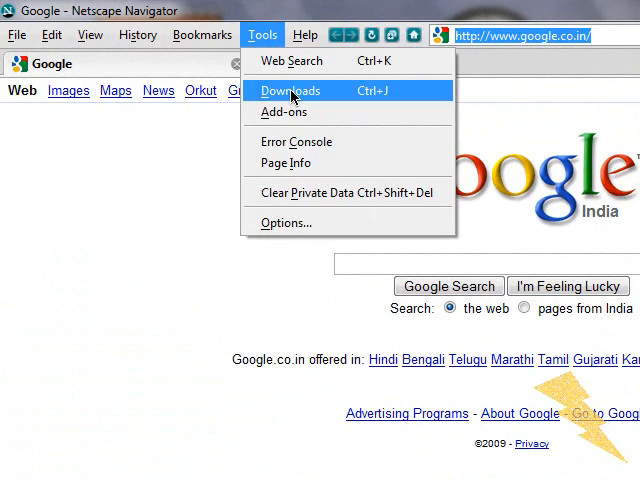
pyautogui.click(290, 92)
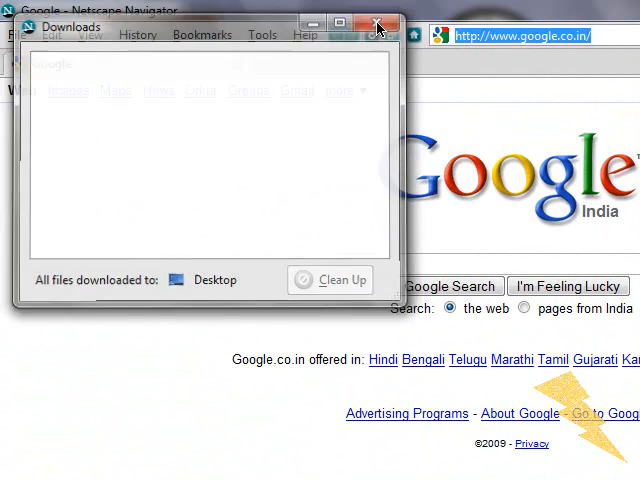
# Browse Maxthon's View, Tools and Help menus.
pyautogui.click(378, 26)
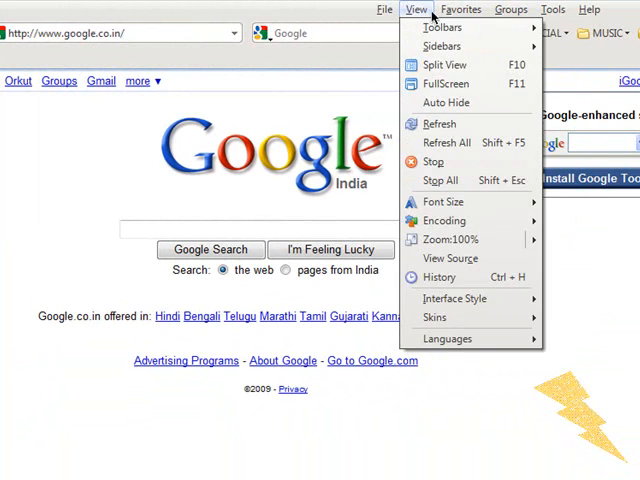
pyautogui.click(592, 8)
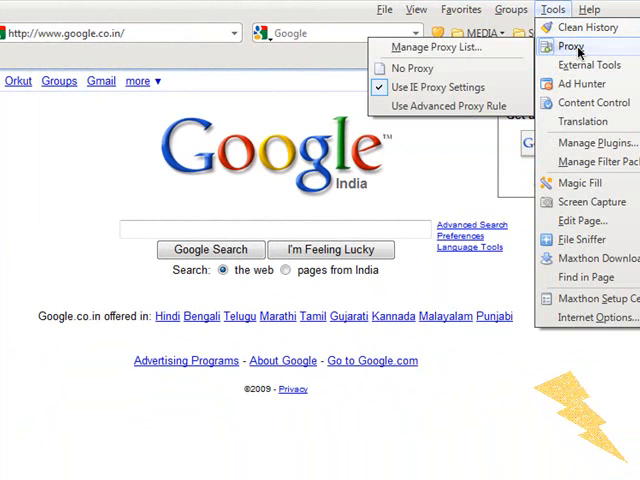
pyautogui.click(602, 8)
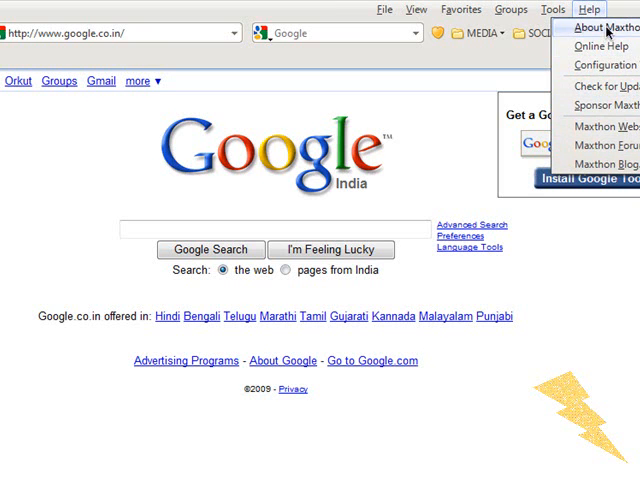
# Review the About Maxthon dialog showing version 2.5.1 and its build details, then dismiss it.
pyautogui.click(596, 24)
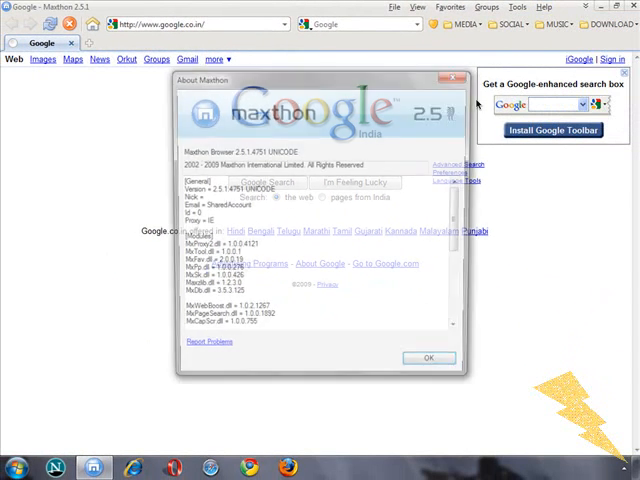
pyautogui.scroll(-3)
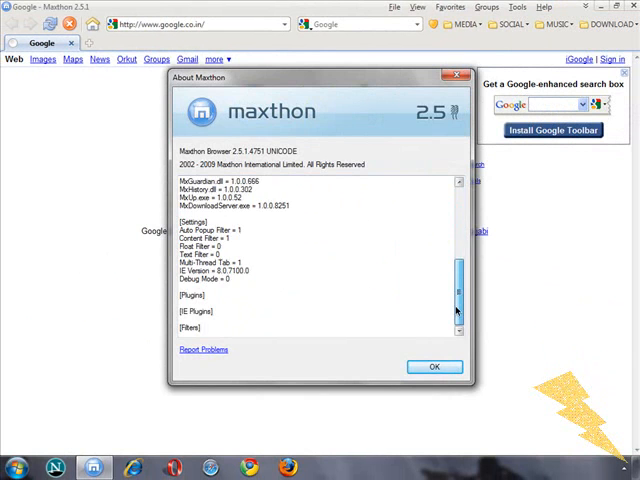
pyautogui.click(434, 366)
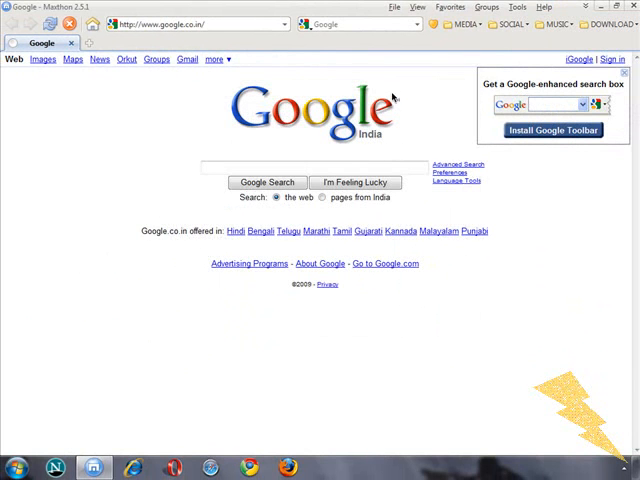
# Close the Maxthon window to leave the desktop with its gadgets showing.
pyautogui.click(416, 8)
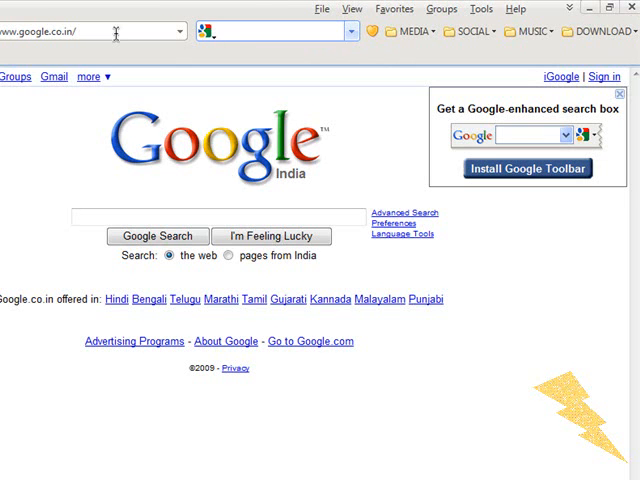
pyautogui.moveTo(510, 56)
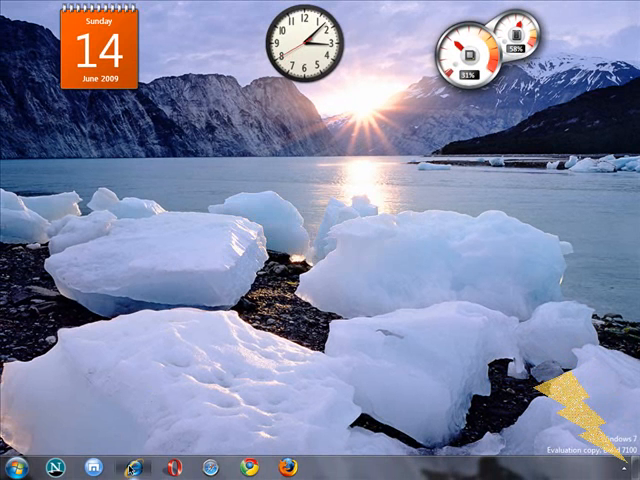
# Launch Internet Explorer 8 on the Google India homepage with its bookmarks bar.
pyautogui.click(136, 468)
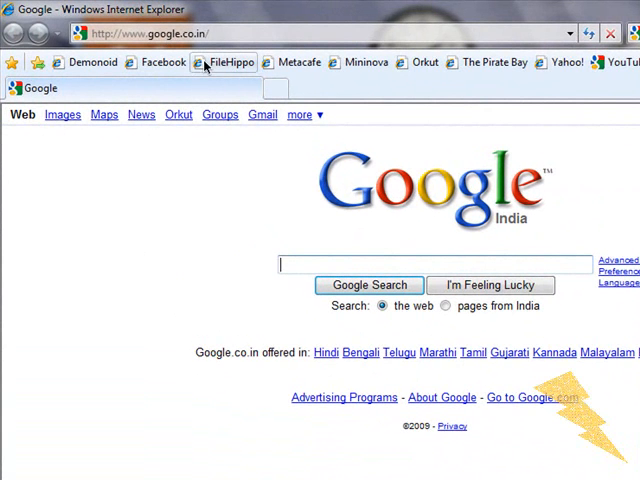
pyautogui.moveTo(156, 62)
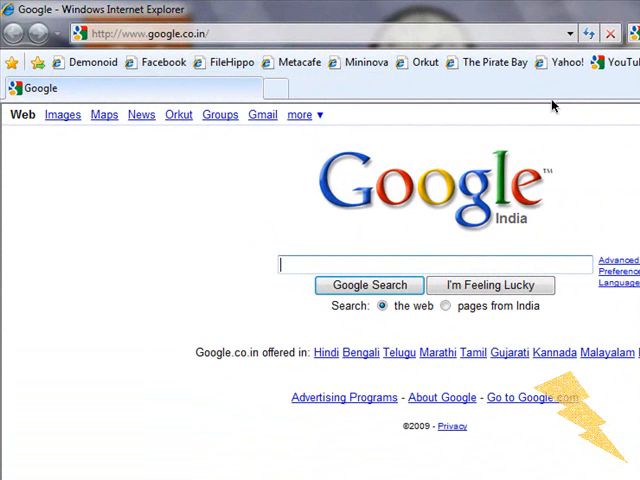
pyautogui.moveTo(480, 96)
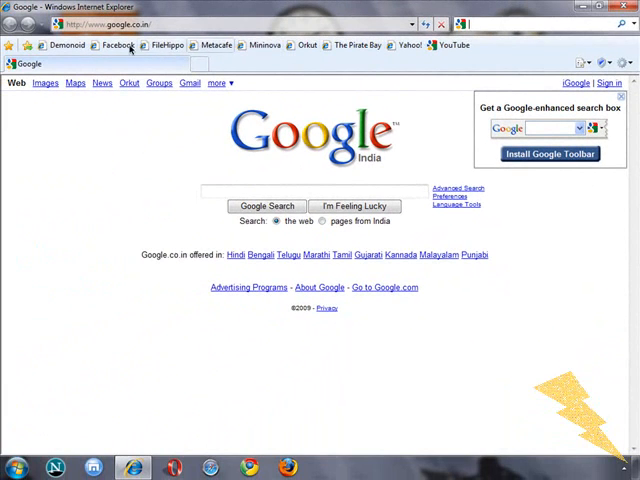
pyautogui.moveTo(452, 60)
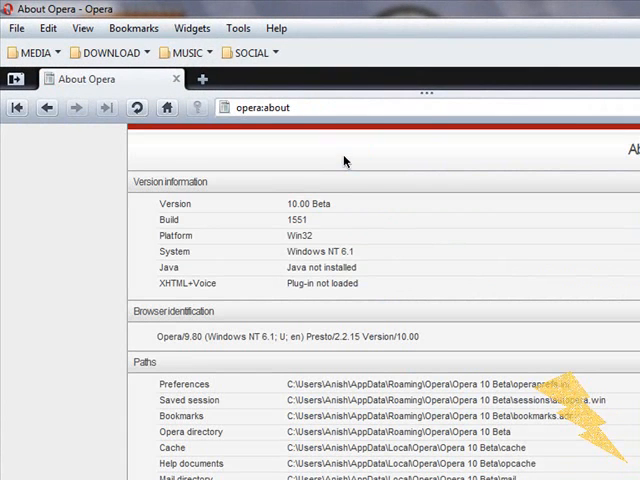
# Review the opera:about page showing Opera 10.00 Beta build 1551.
pyautogui.doubleClick(304, 204)
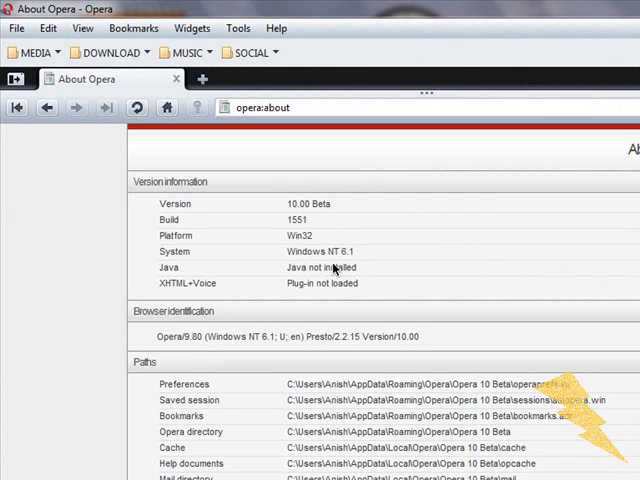
pyautogui.doubleClick(296, 220)
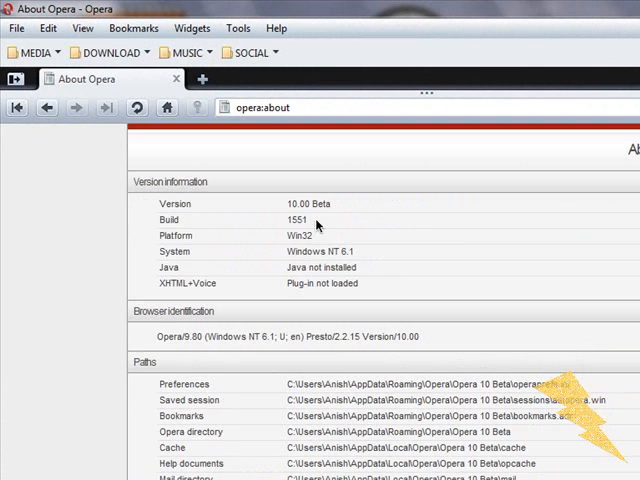
# Start a new tab showing the Speed Dial grid via File > New Tab.
pyautogui.click(16, 28)
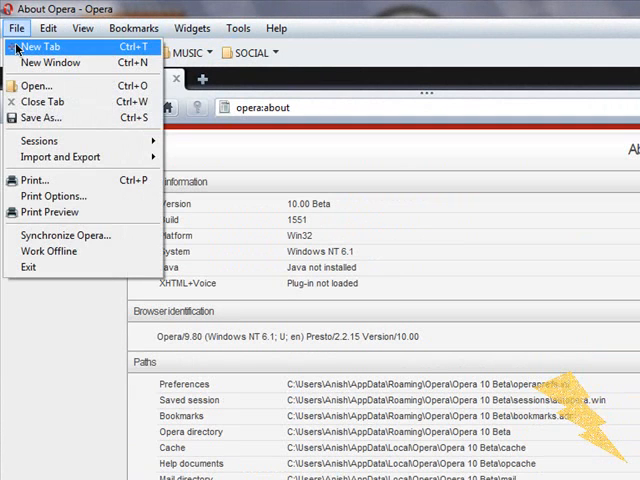
pyautogui.click(44, 48)
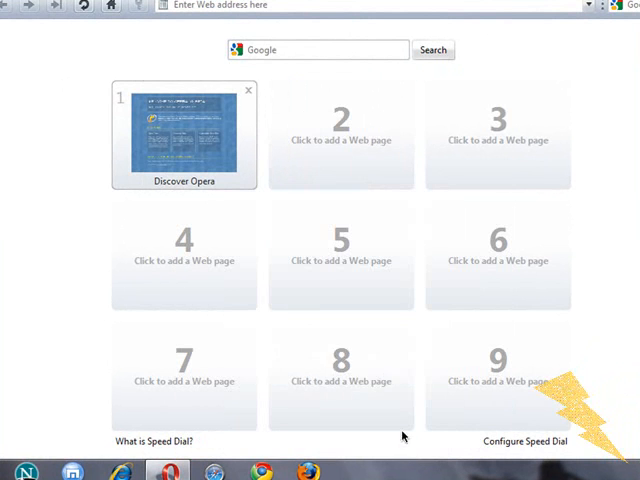
# Enable a Speed Dial background image and apply the CA-wp1 lake-and-mountains wallpaper from Wallpapers.
pyautogui.click(524, 440)
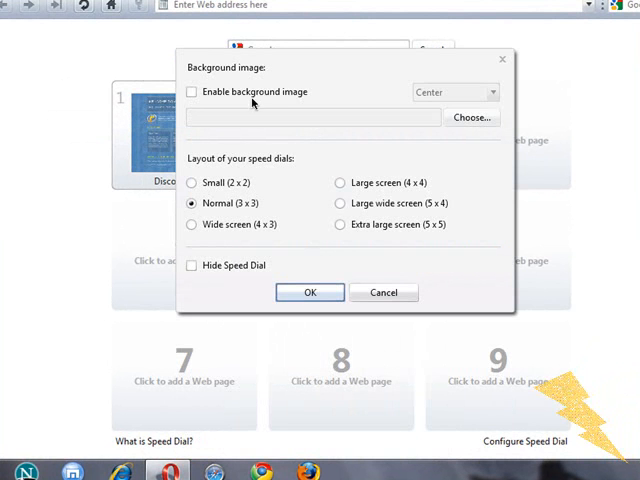
pyautogui.click(192, 92)
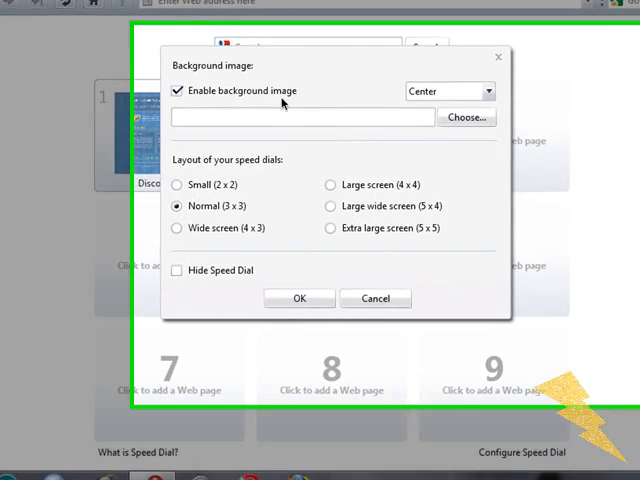
pyautogui.click(466, 116)
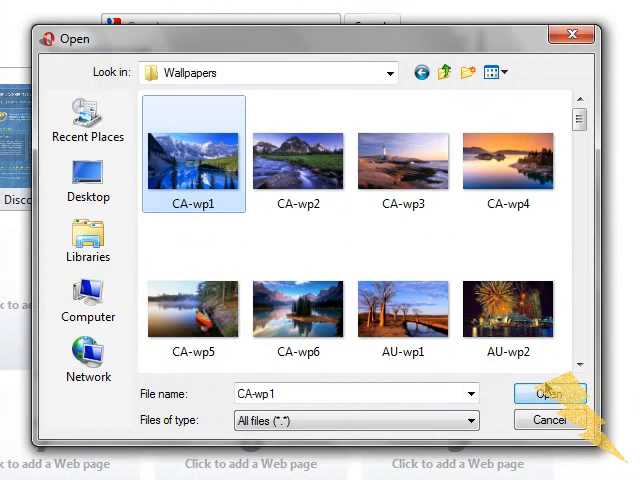
pyautogui.click(548, 392)
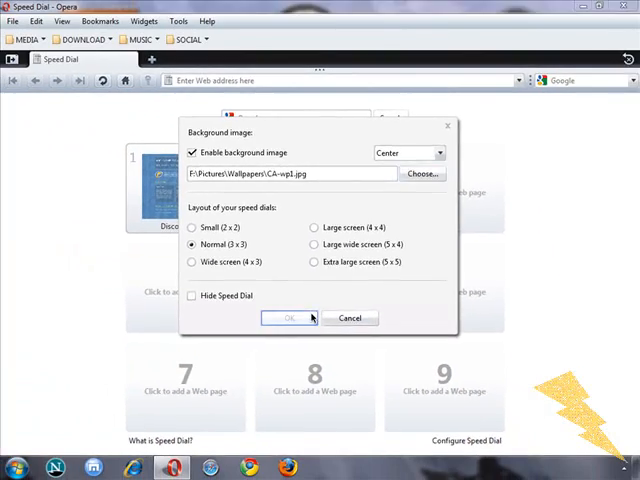
pyautogui.click(290, 318)
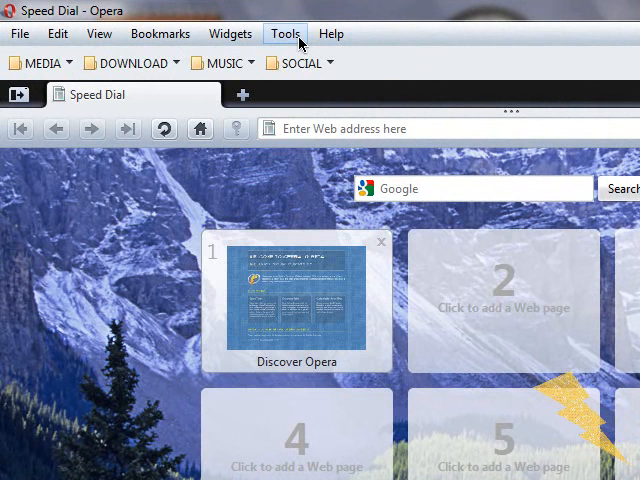
pyautogui.click(284, 32)
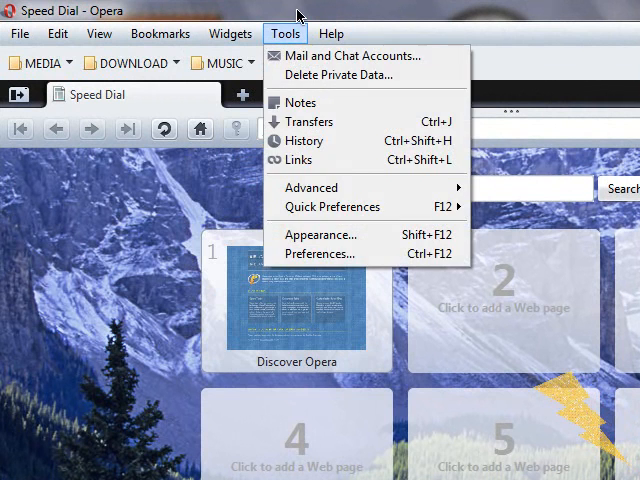
pyautogui.click(98, 32)
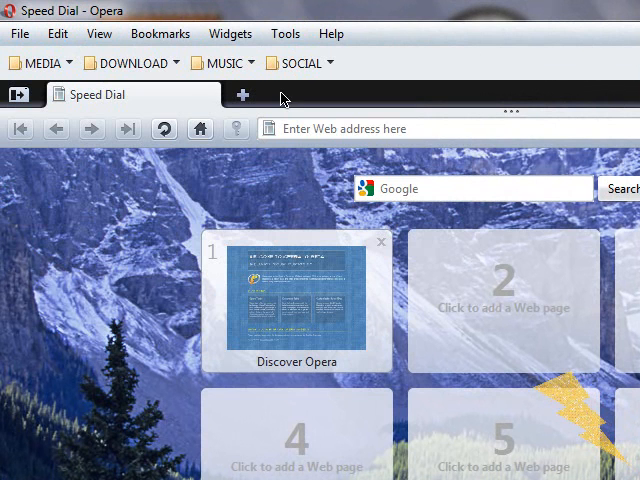
pyautogui.click(240, 94)
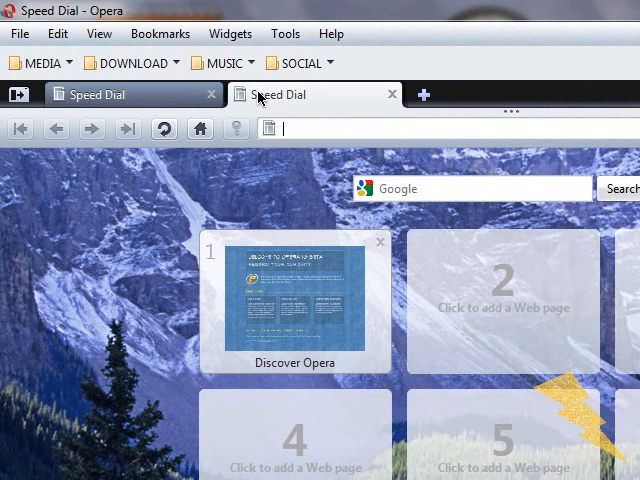
pyautogui.click(392, 94)
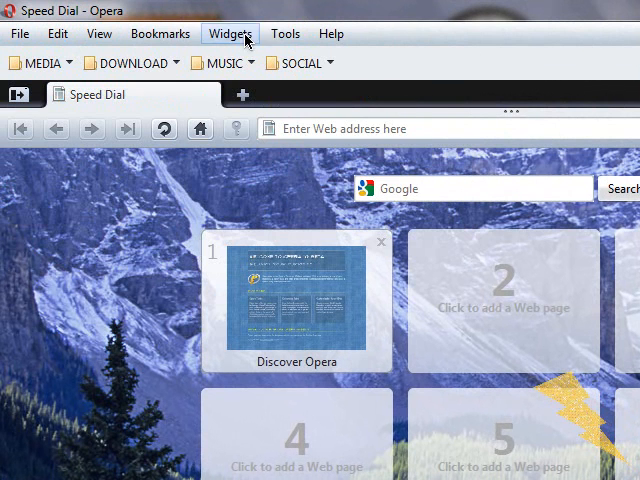
pyautogui.moveTo(160, 32)
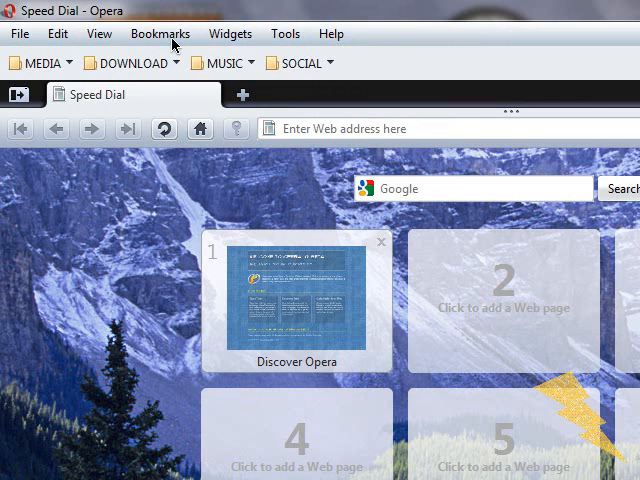
pyautogui.click(98, 32)
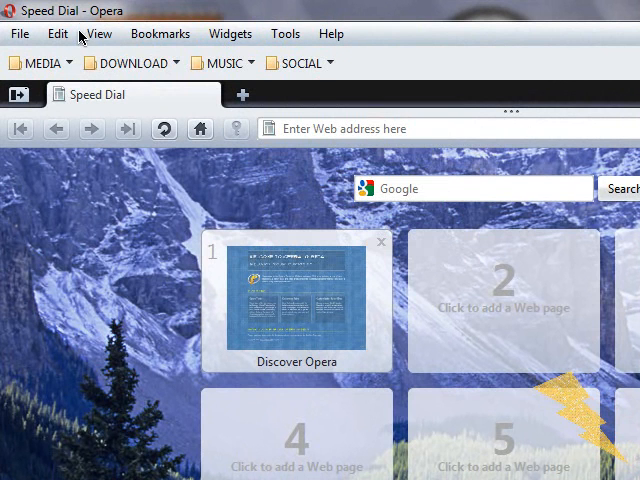
pyautogui.click(228, 32)
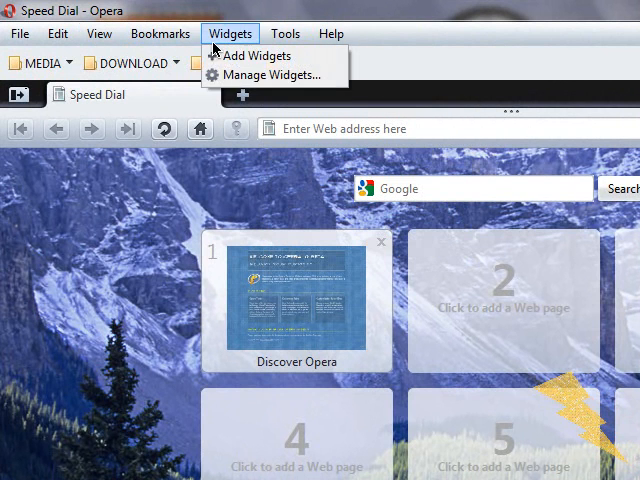
pyautogui.click(100, 32)
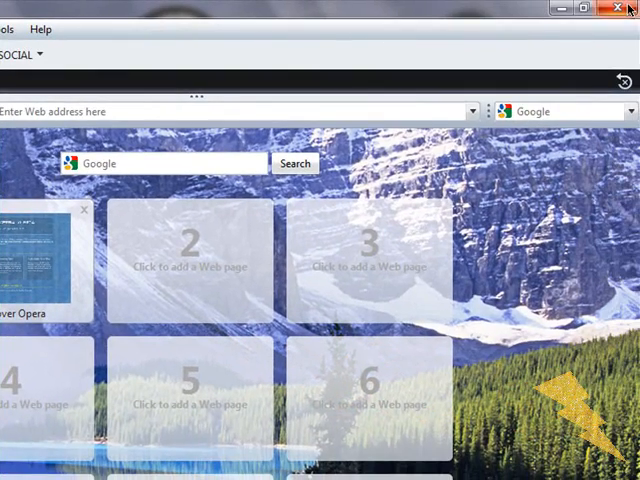
# Launch Safari from the taskbar onto the Google India homepage.
pyautogui.click(616, 8)
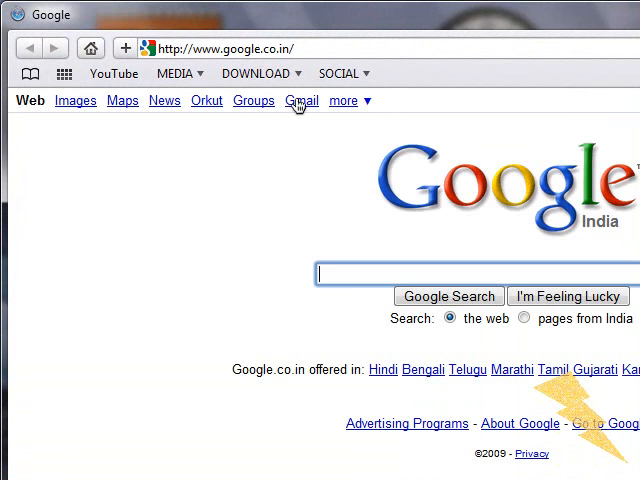
pyautogui.moveTo(230, 18)
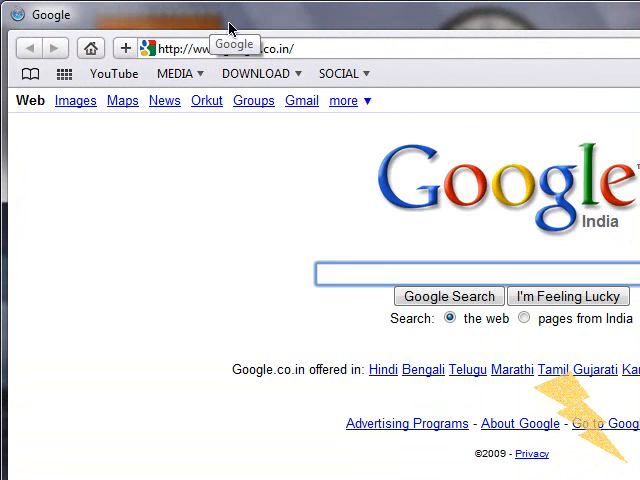
pyautogui.moveTo(548, 22)
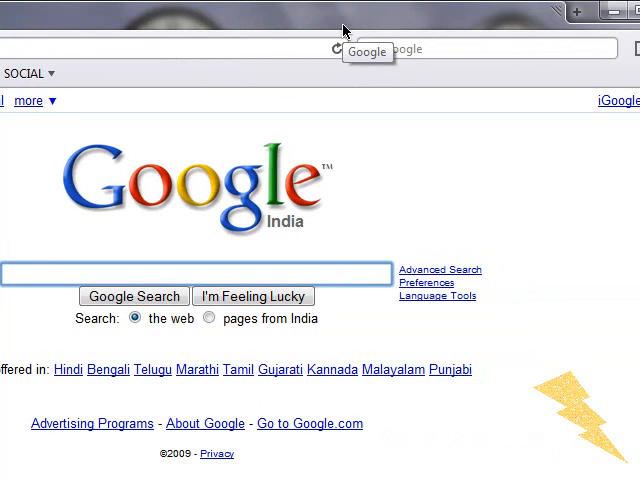
pyautogui.moveTo(576, 12)
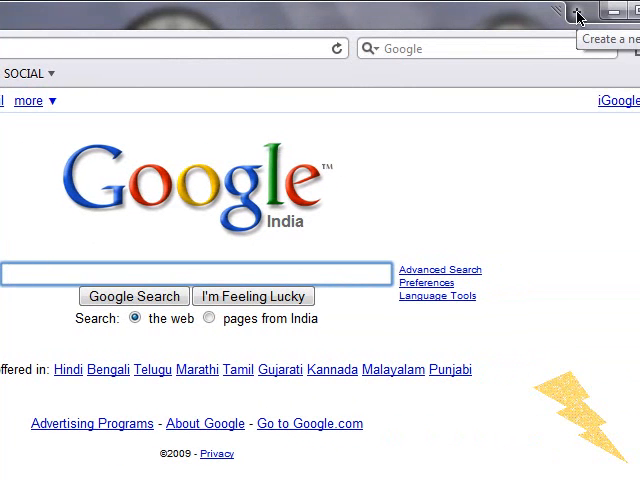
pyautogui.moveTo(168, 18)
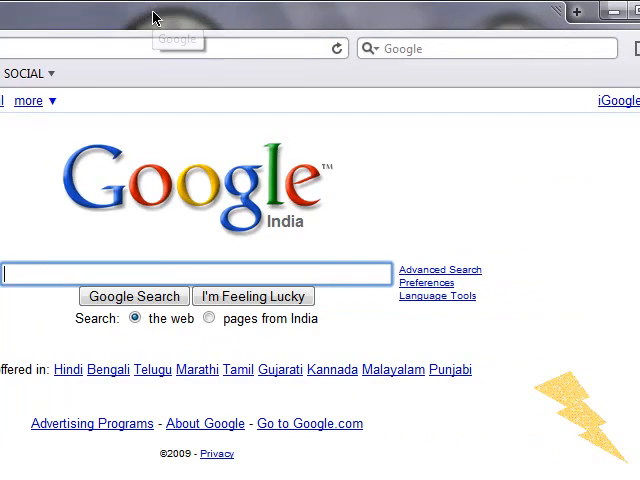
# Show Top Sites with smaller thumbnails, then bring up the bookmarks library listing the Bookmarks Bar.
pyautogui.click(592, 12)
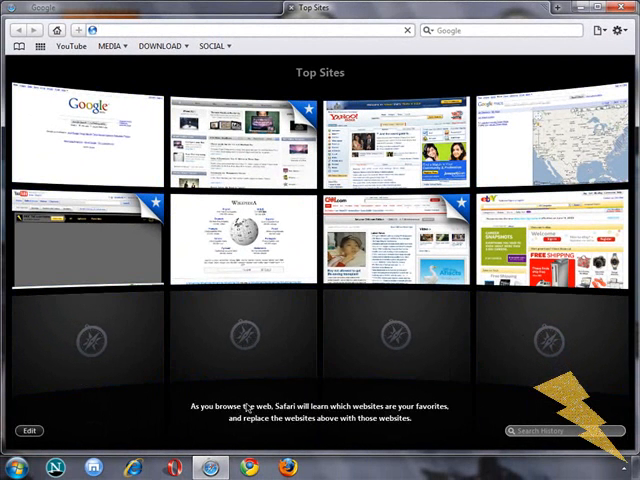
pyautogui.click(28, 430)
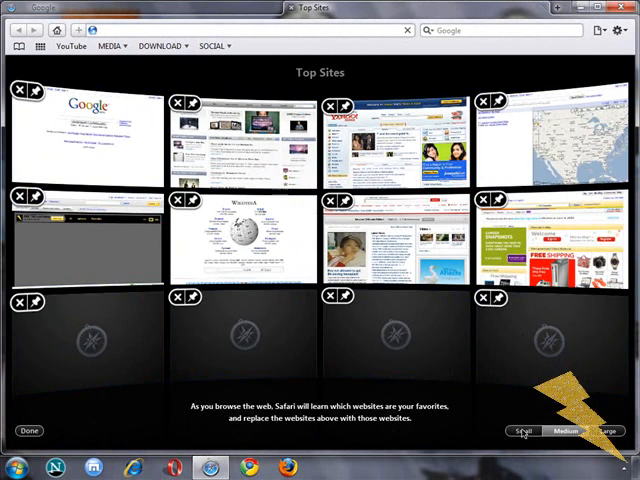
pyautogui.click(524, 432)
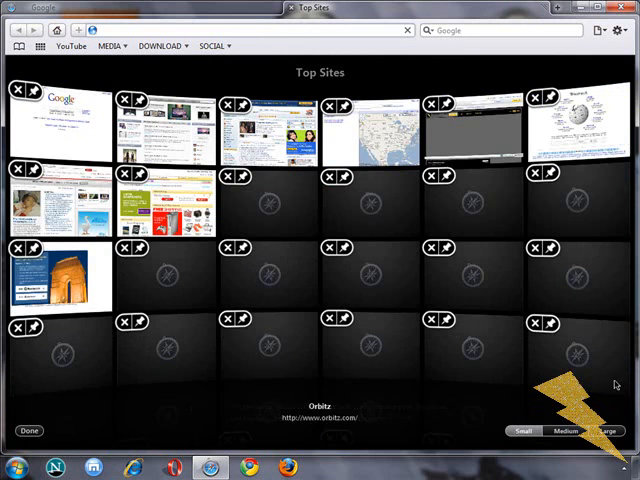
pyautogui.click(608, 432)
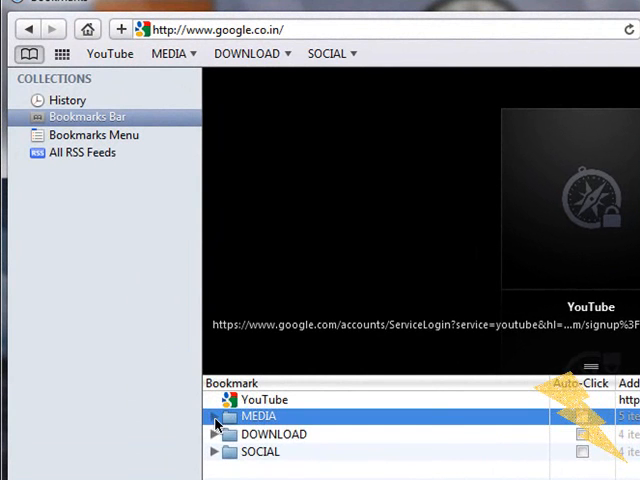
# Close Safari, leaving the desktop with its gadgets on the icy lake wallpaper.
pyautogui.click(214, 416)
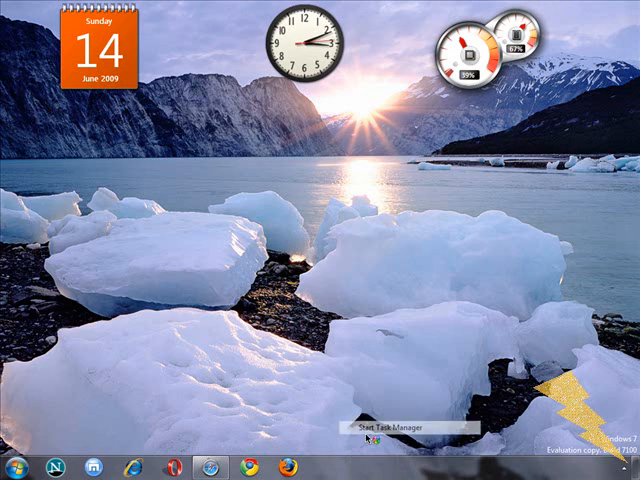
pyautogui.click(390, 424)
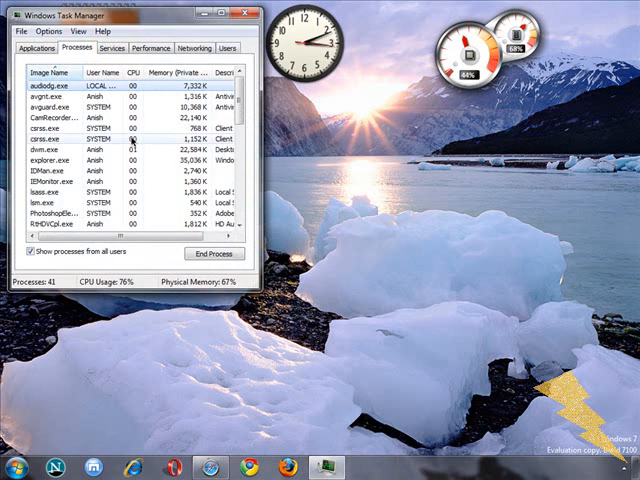
pyautogui.scroll(-3)
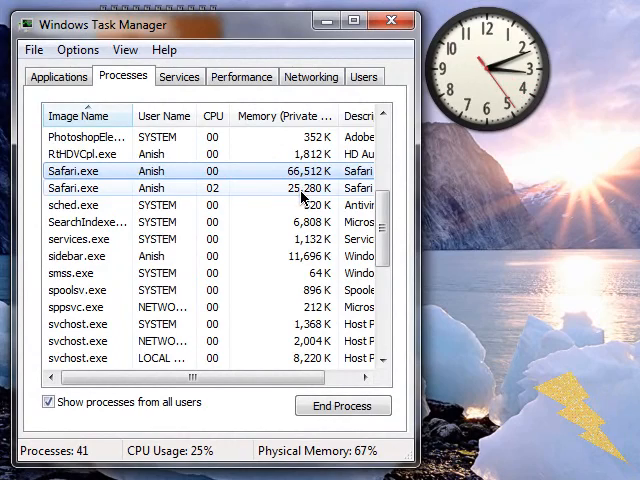
pyautogui.click(396, 24)
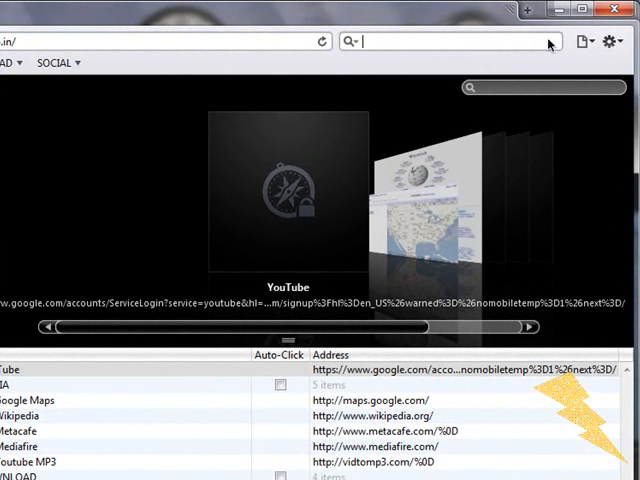
pyautogui.moveTo(612, 12)
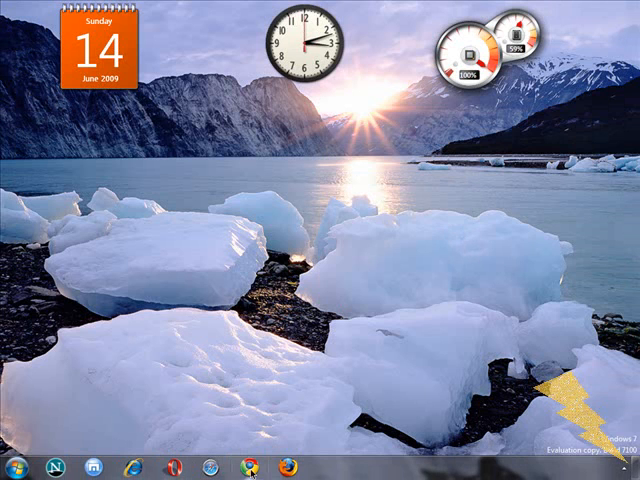
pyautogui.click(248, 468)
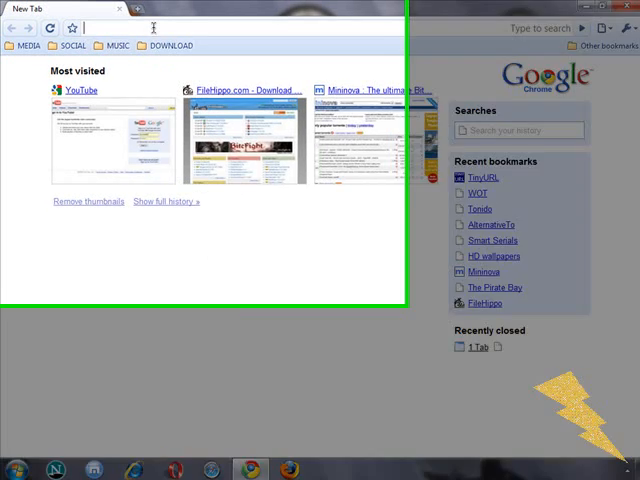
pyautogui.rightClick(150, 28)
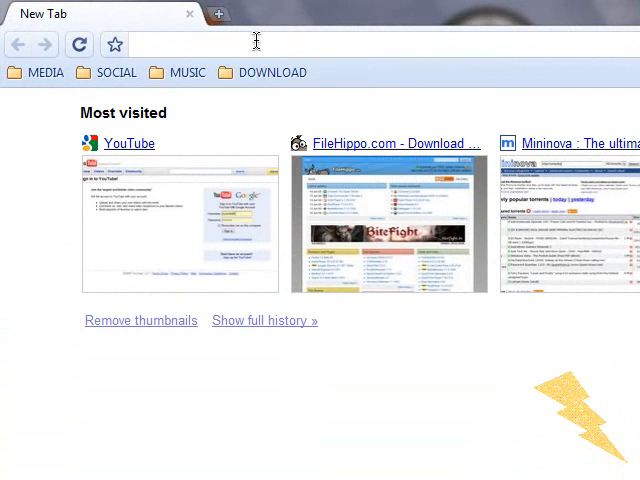
pyautogui.click(216, 14)
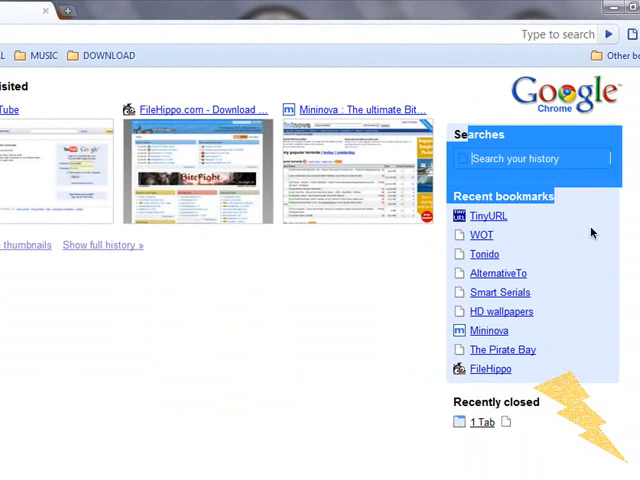
pyautogui.click(488, 216)
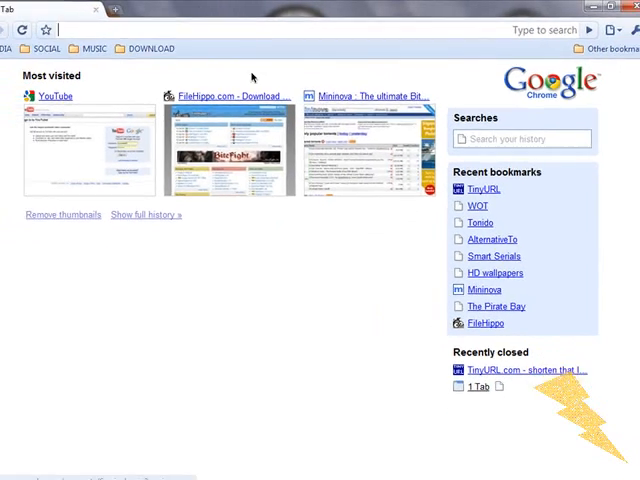
pyautogui.click(626, 28)
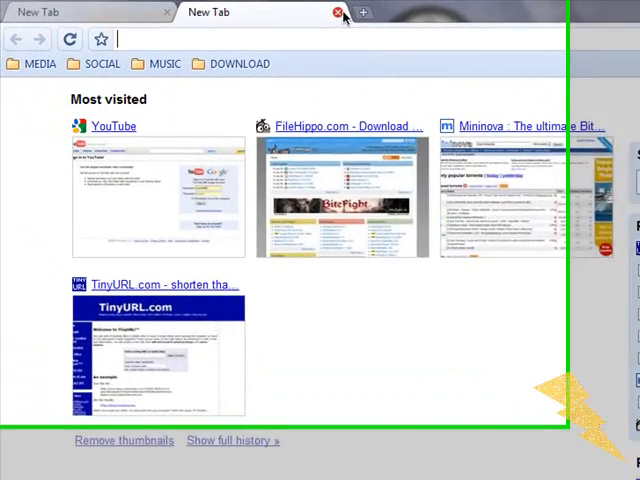
pyautogui.click(332, 12)
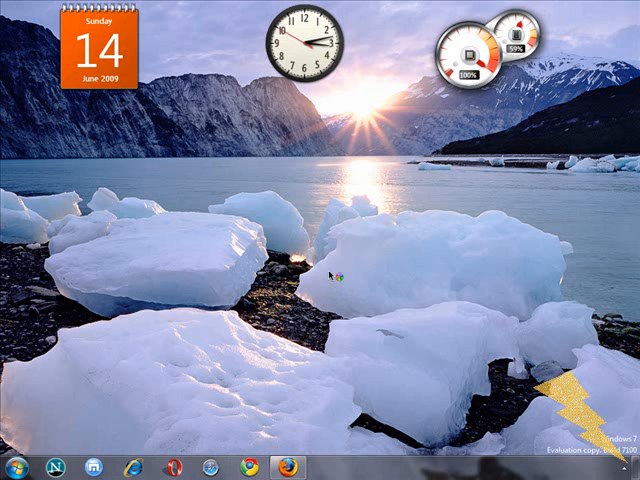
pyautogui.click(288, 468)
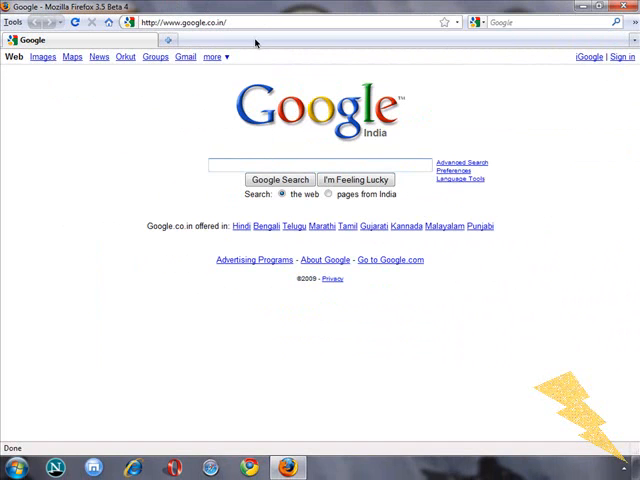
pyautogui.moveTo(516, 56)
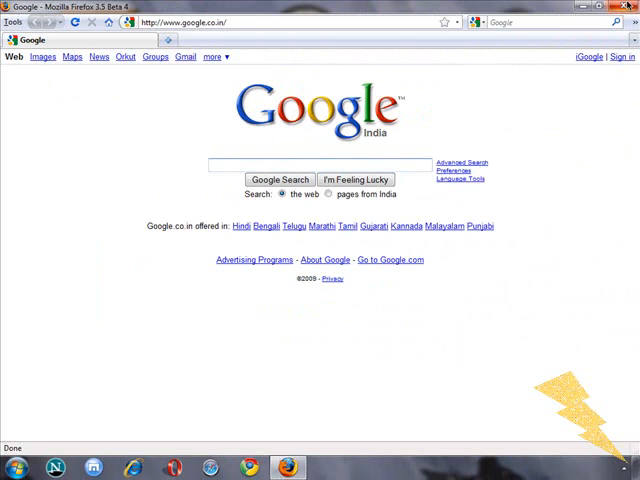
pyautogui.click(12, 10)
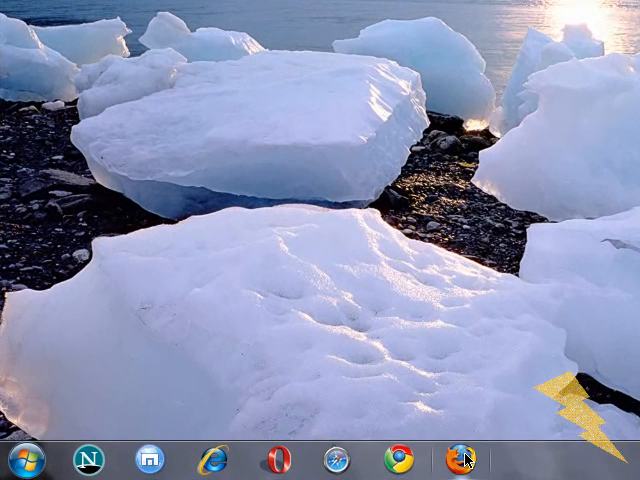
pyautogui.moveTo(312, 420)
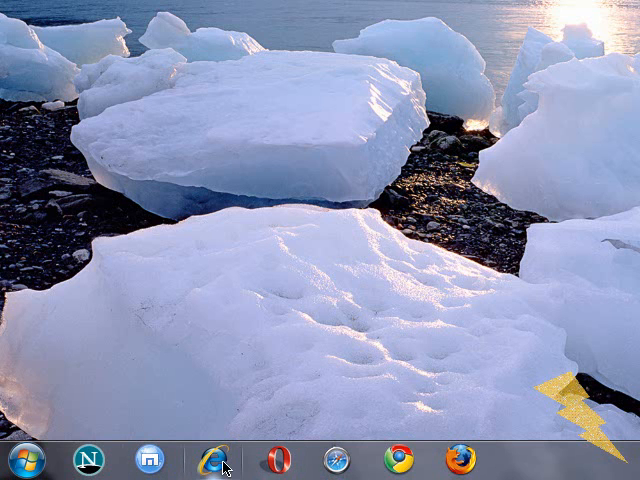
pyautogui.moveTo(204, 460)
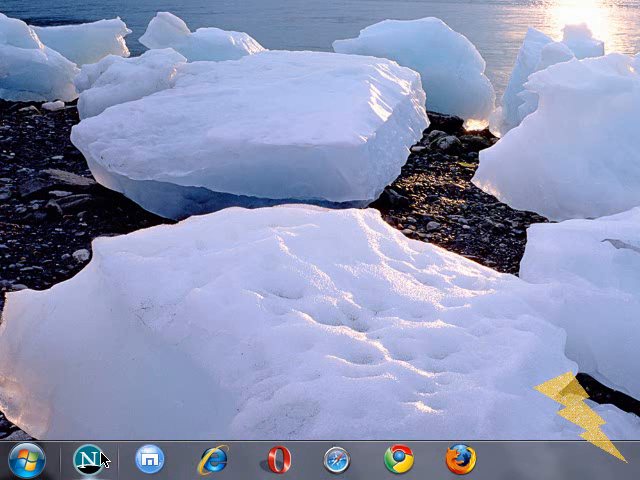
pyautogui.moveTo(92, 456)
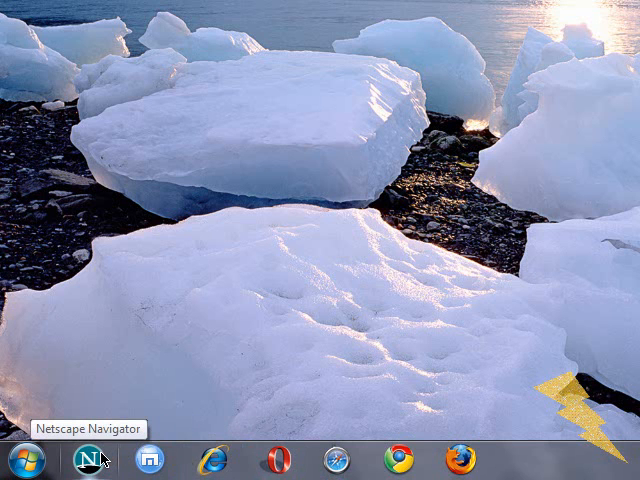